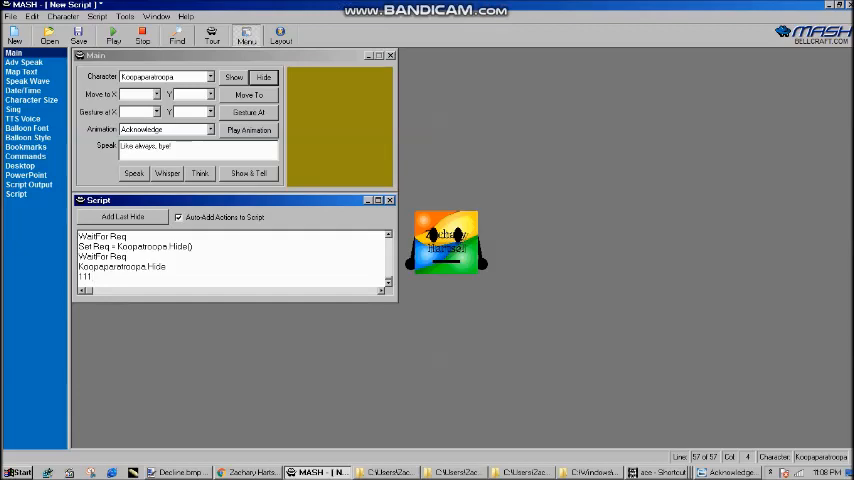
# Minimize the Script and Main windows while the agent says "I made a new agent pack!" beside Koopa Paratroopa
pyautogui.click(134, 173)
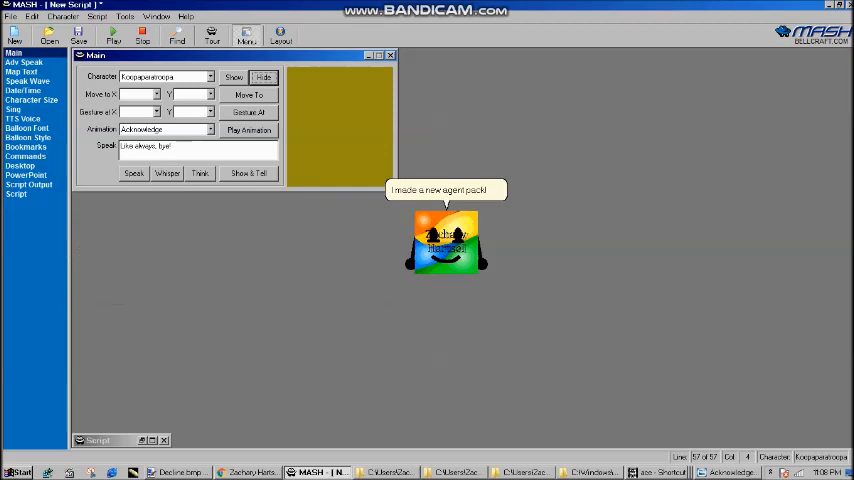
pyautogui.click(389, 55)
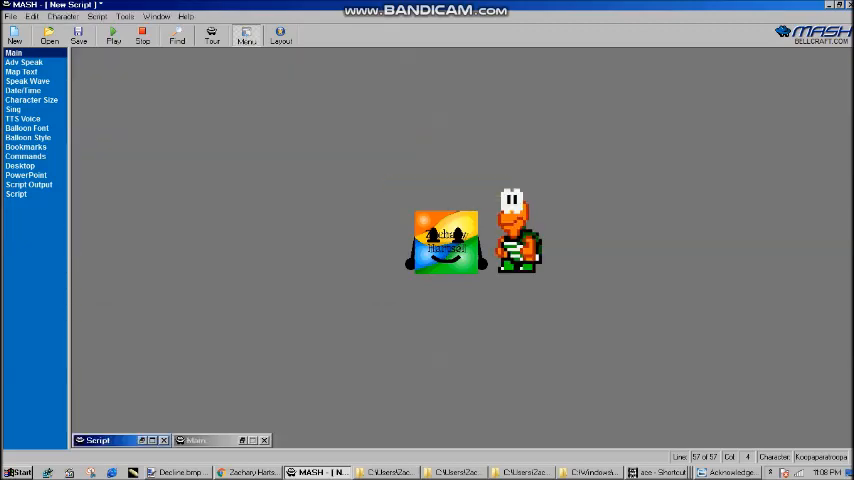